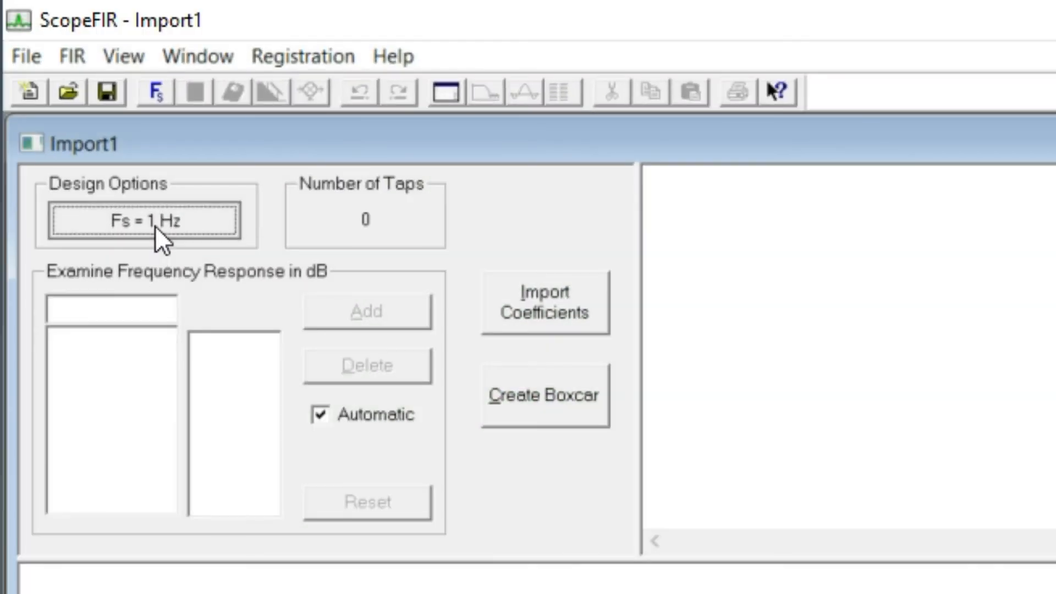
# Set Fs to 1000 Hz and create a 10-tap boxcar with 1/NTaps coefficients.
pyautogui.click(146, 222)
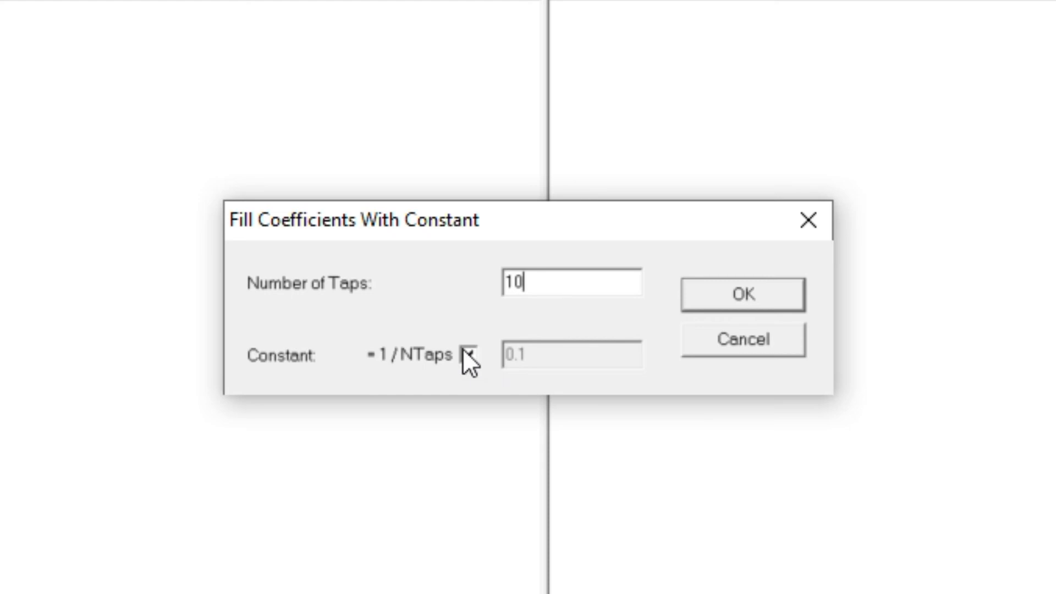
pyautogui.click(470, 355)
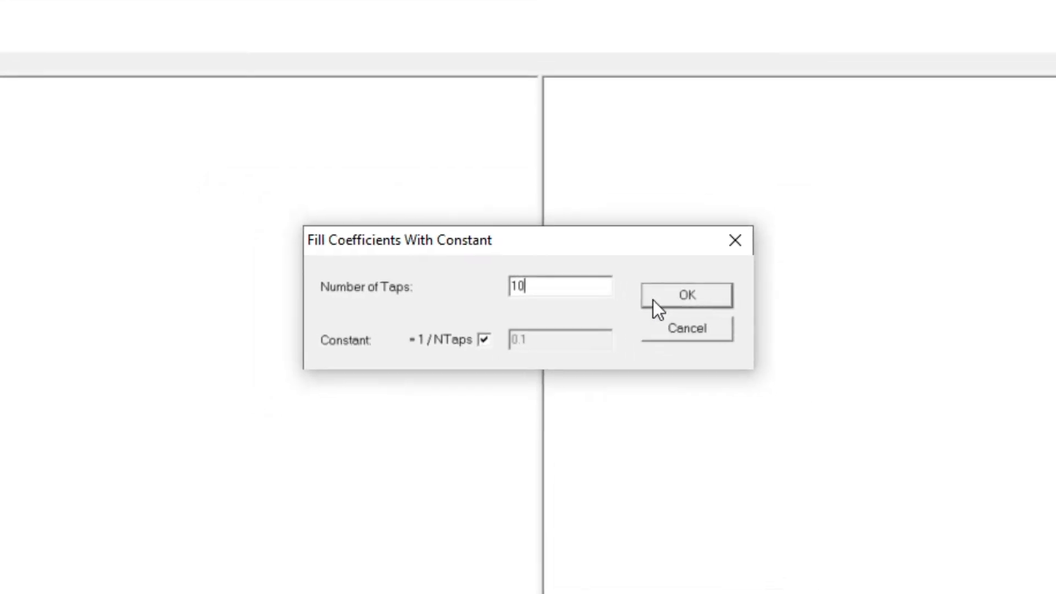
pyautogui.click(686, 295)
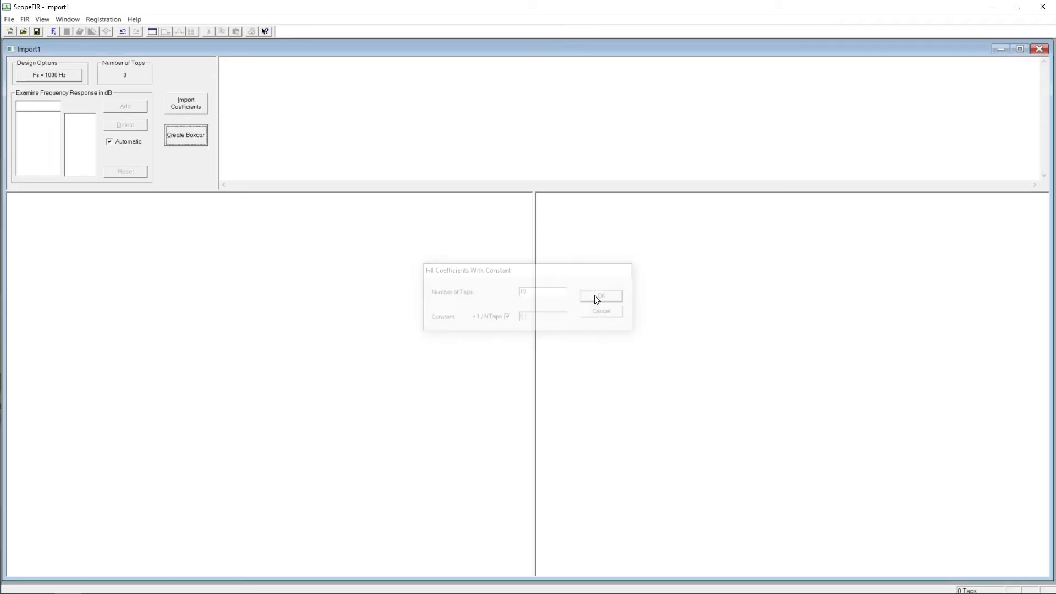
# Review the 0.1 coefficients and the frequency and impulse response plots.
pyautogui.click(600, 297)
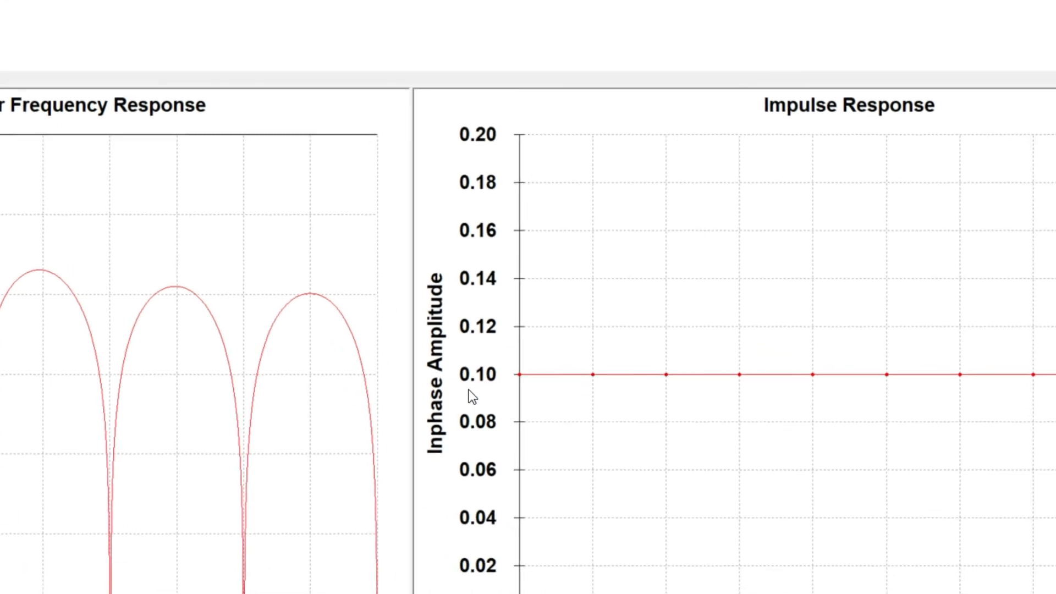
pyautogui.scroll(-3)
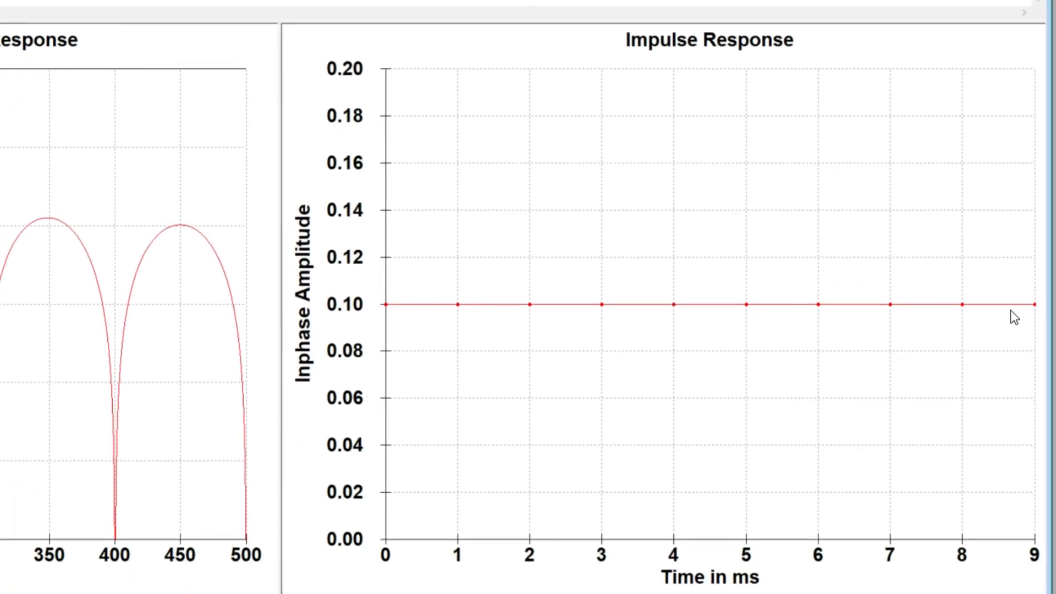
pyautogui.moveTo(414, 324)
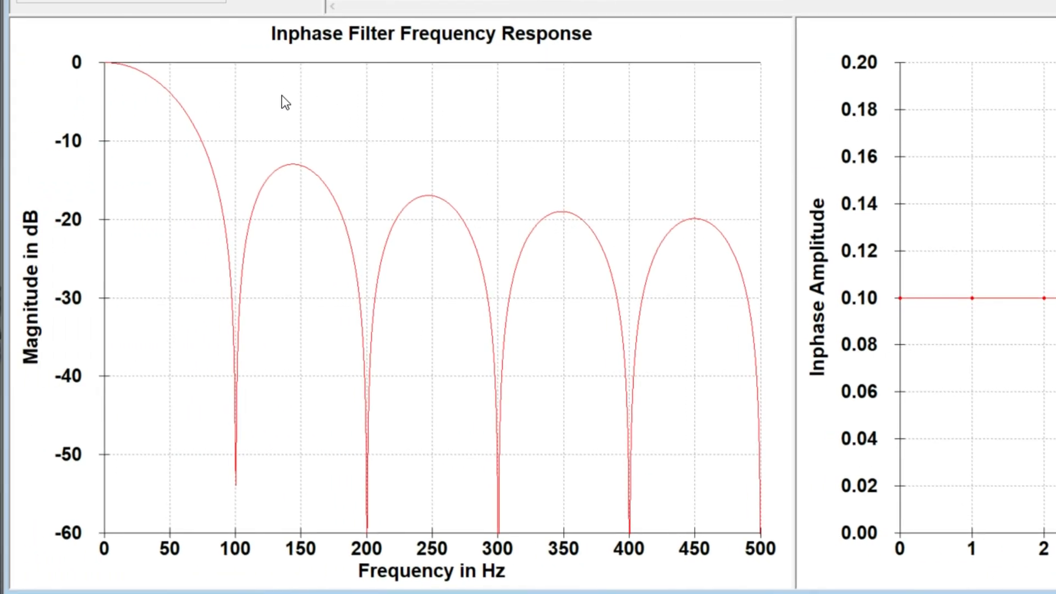
pyautogui.moveTo(222, 565)
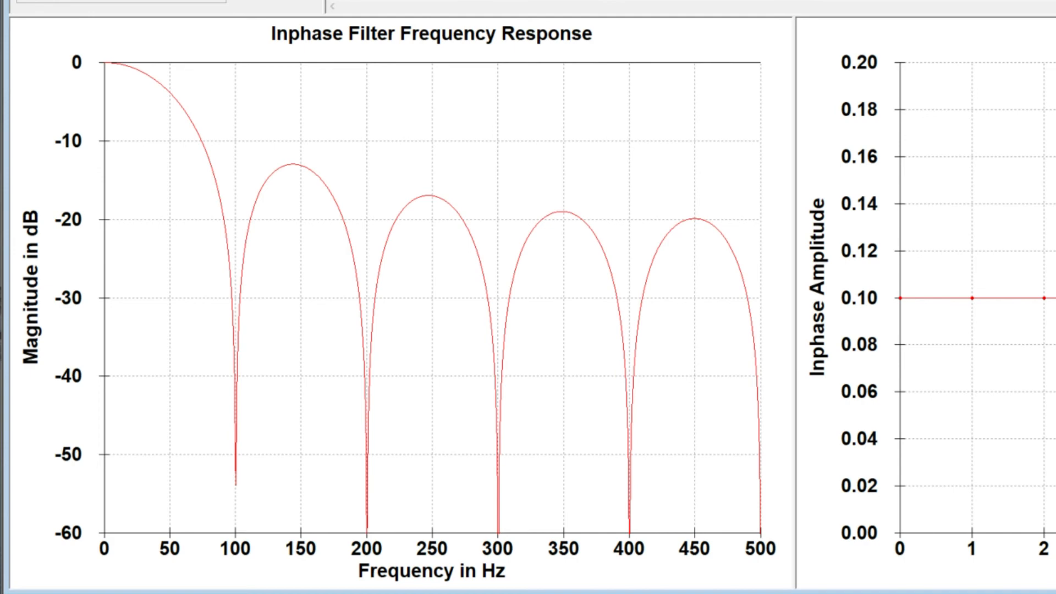
pyautogui.moveTo(238, 572)
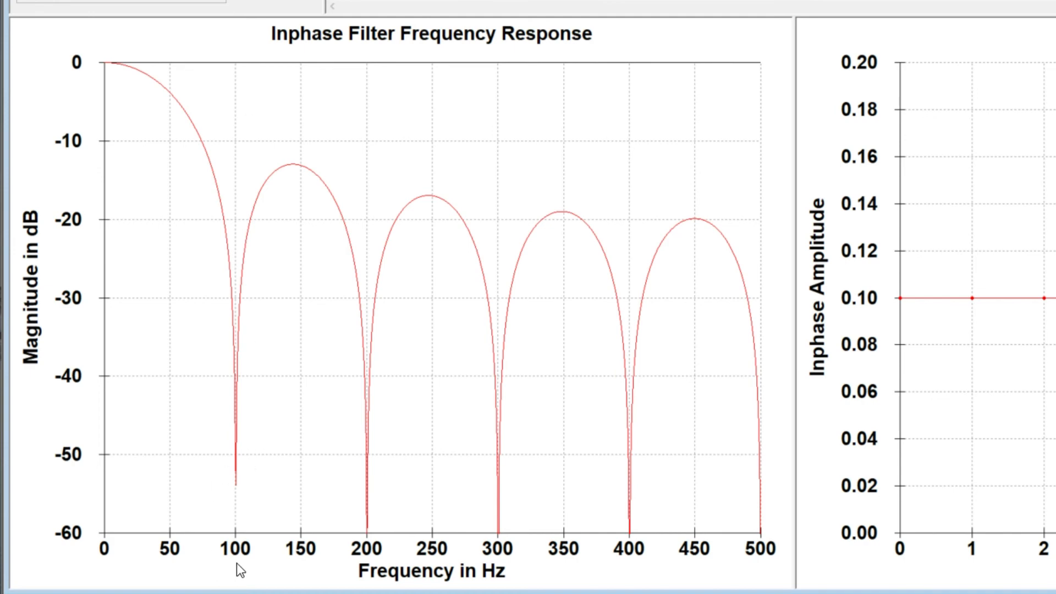
pyautogui.moveTo(504, 591)
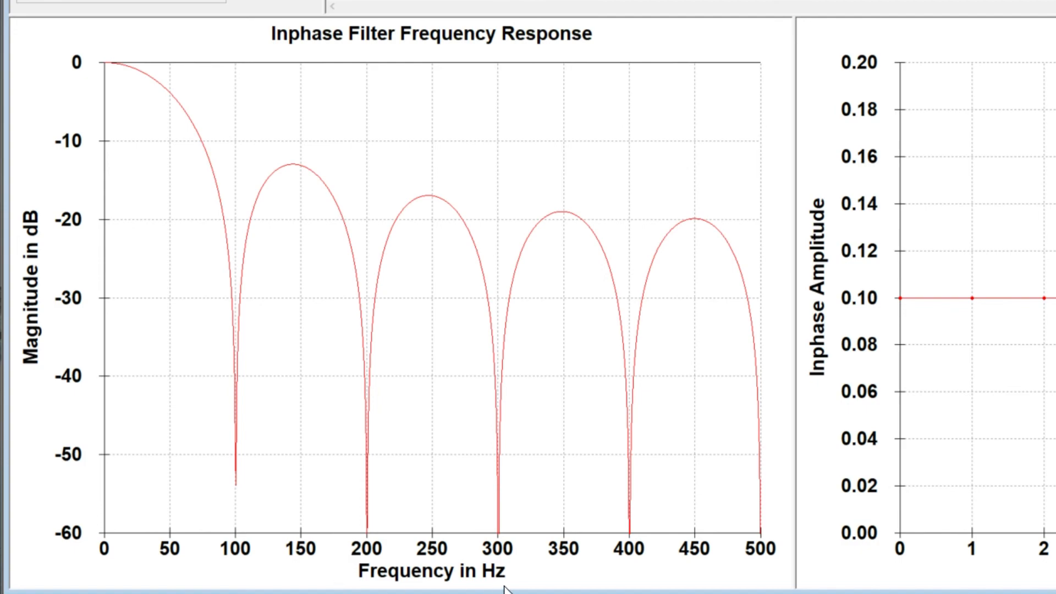
pyautogui.moveTo(771, 574)
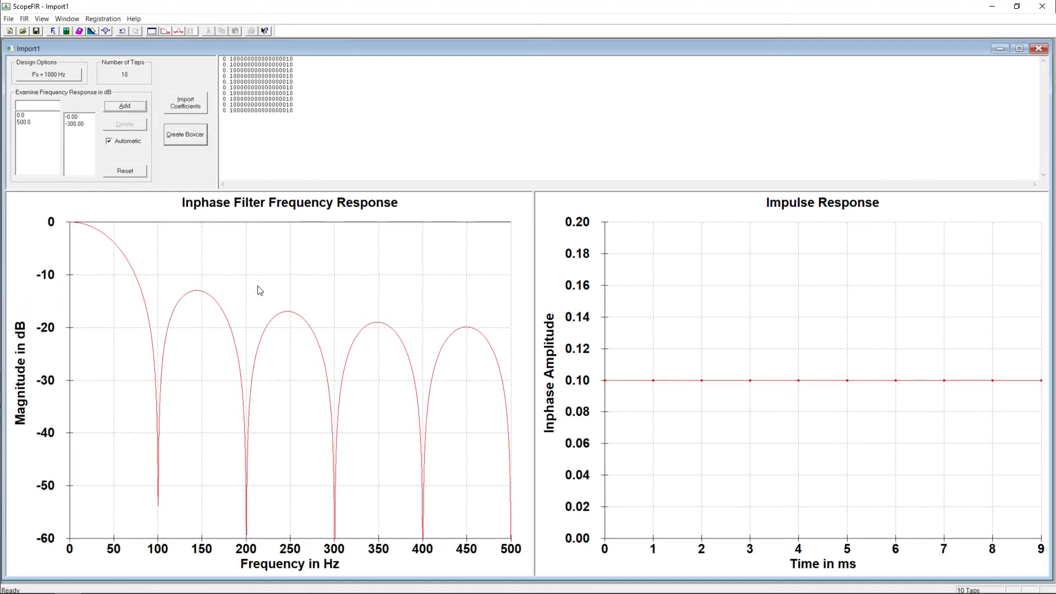
pyautogui.moveTo(243, 300)
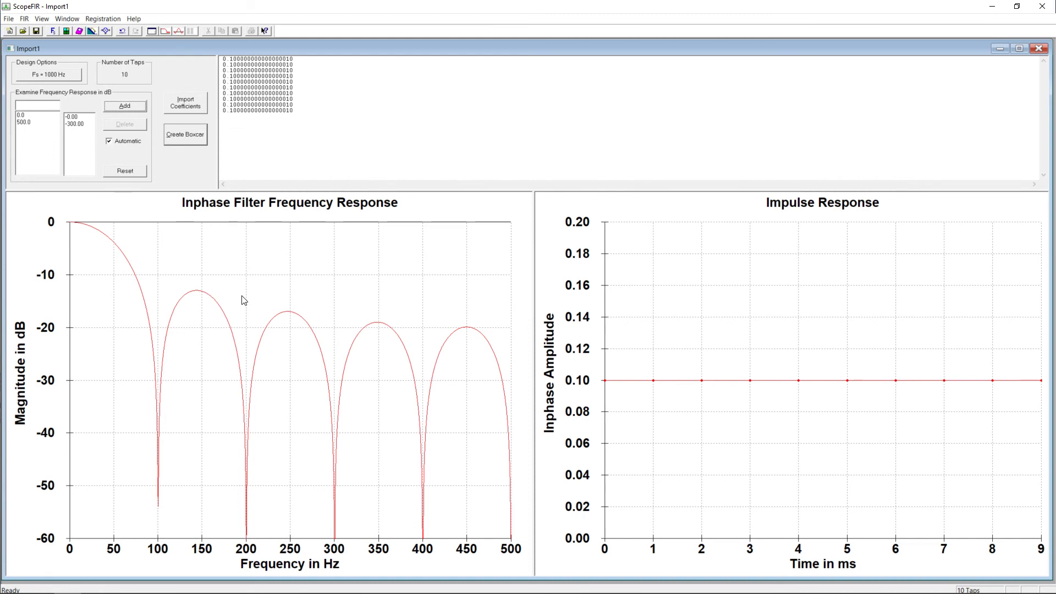
pyautogui.moveTo(611, 366)
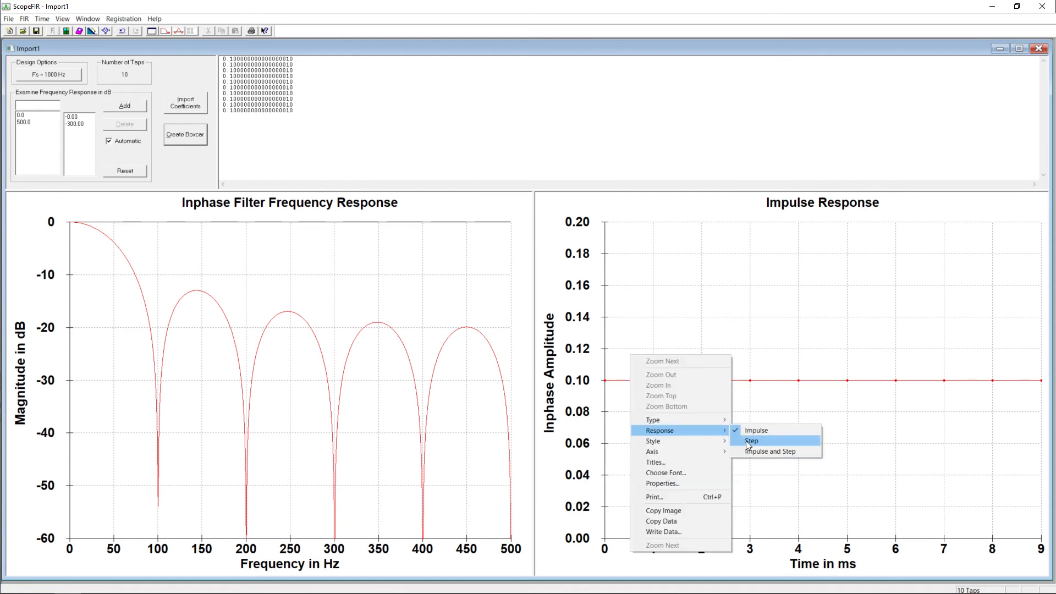
# Switch the time-domain plot to the step response via the Response submenu.
pyautogui.click(752, 441)
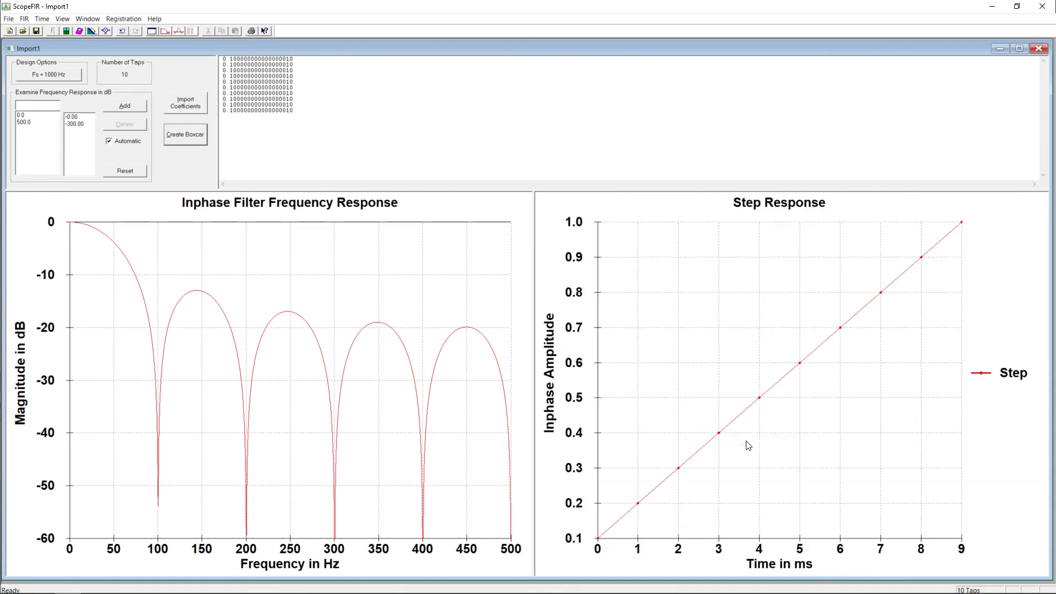
pyautogui.moveTo(616, 557)
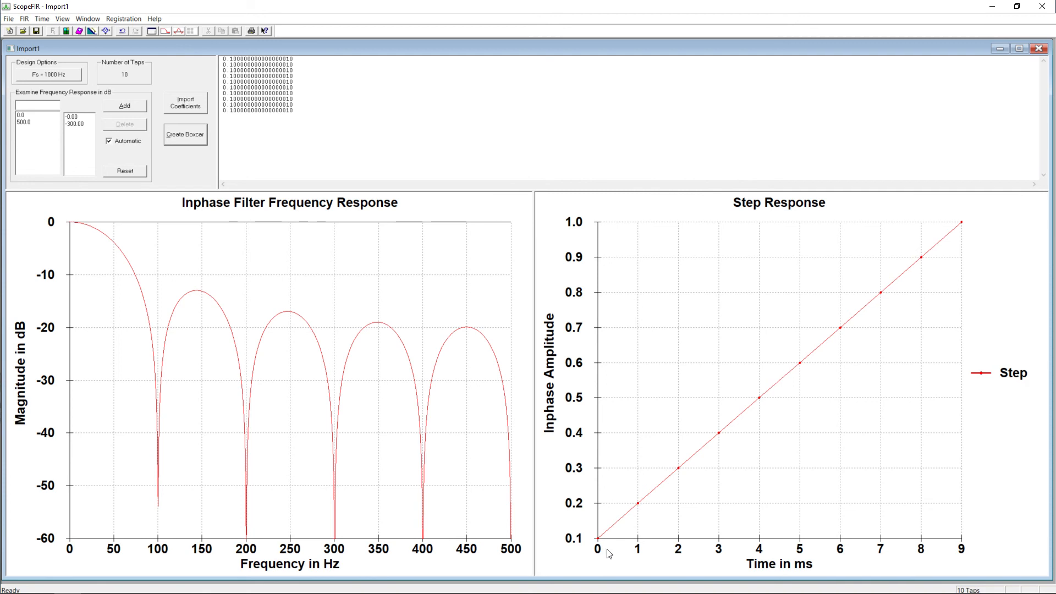
pyautogui.moveTo(603, 549)
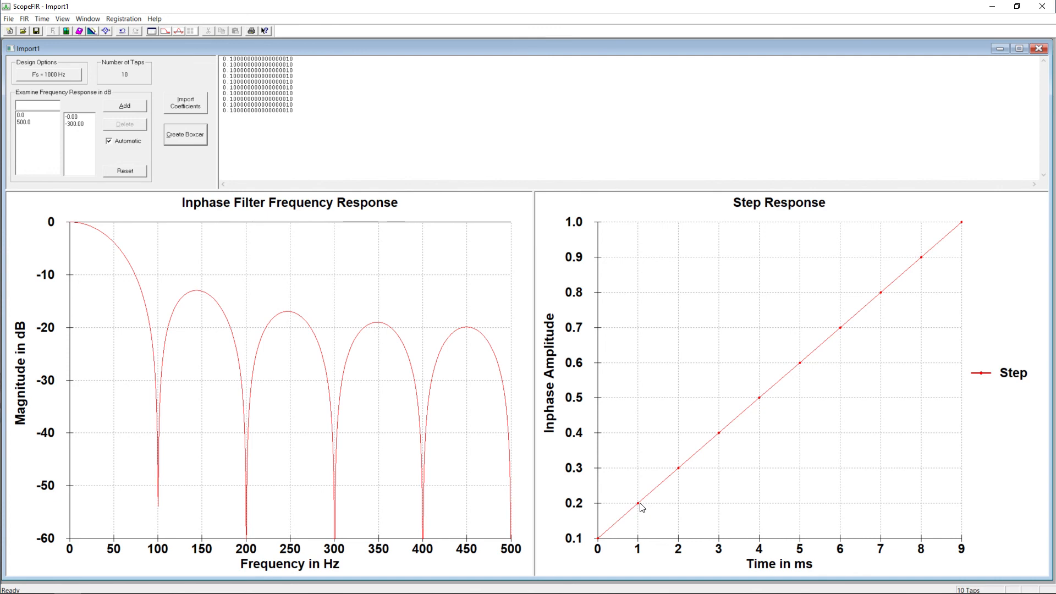
pyautogui.moveTo(636, 512)
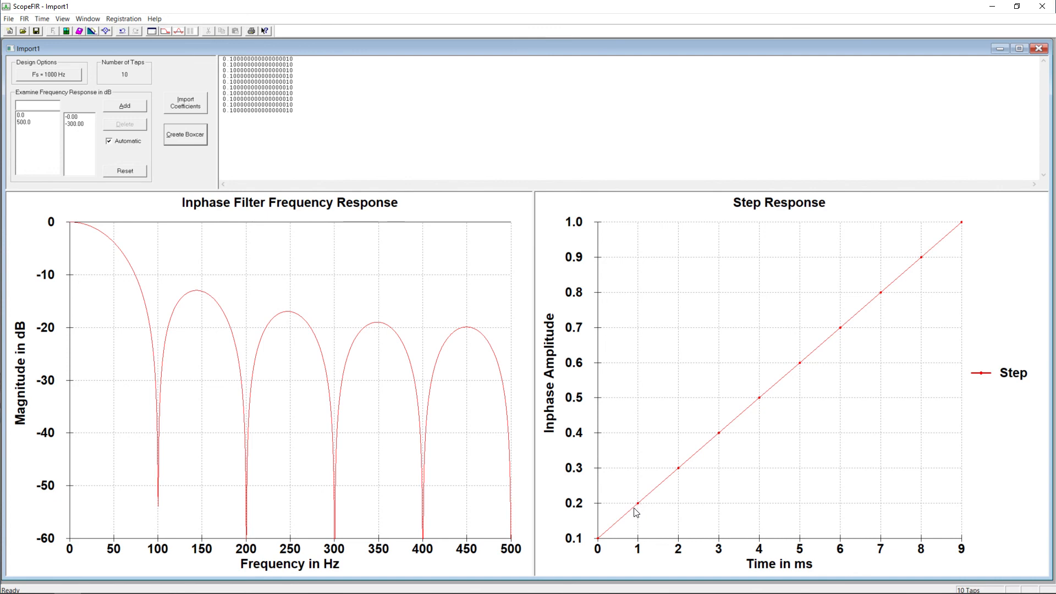
pyautogui.moveTo(597, 548)
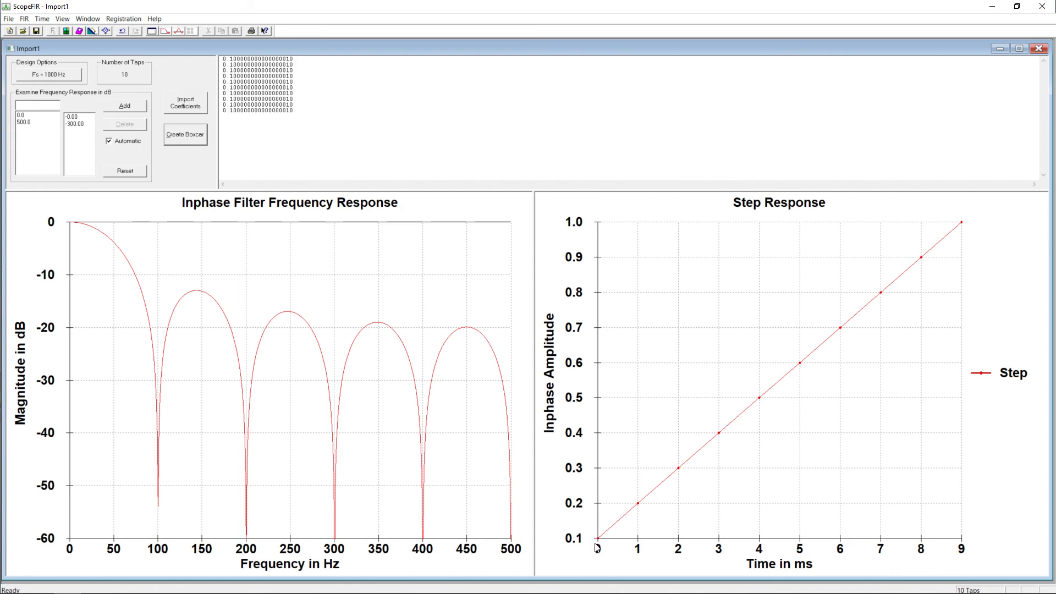
pyautogui.moveTo(708, 422)
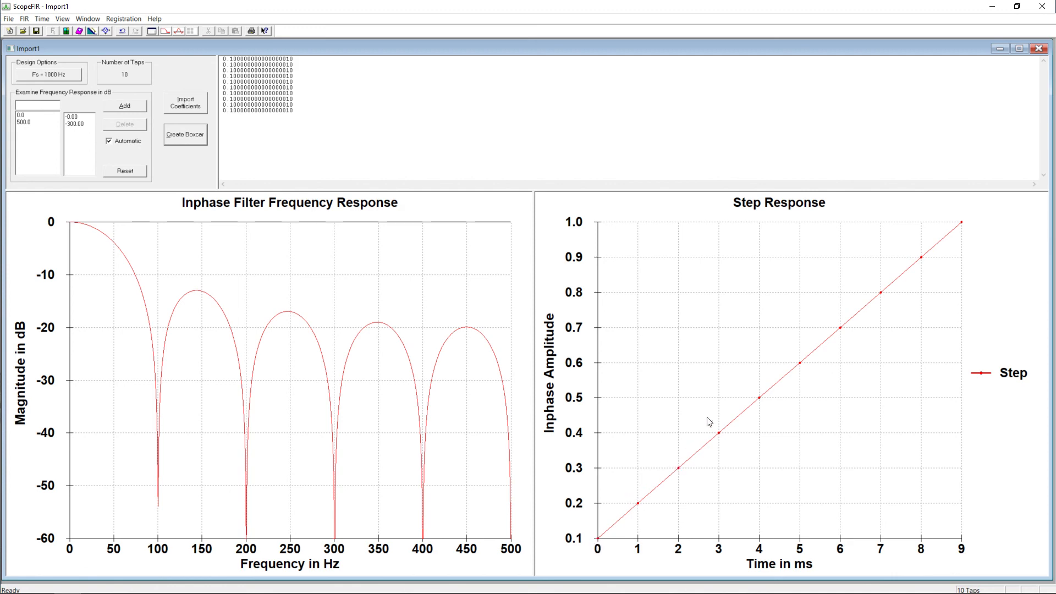
pyautogui.moveTo(960, 231)
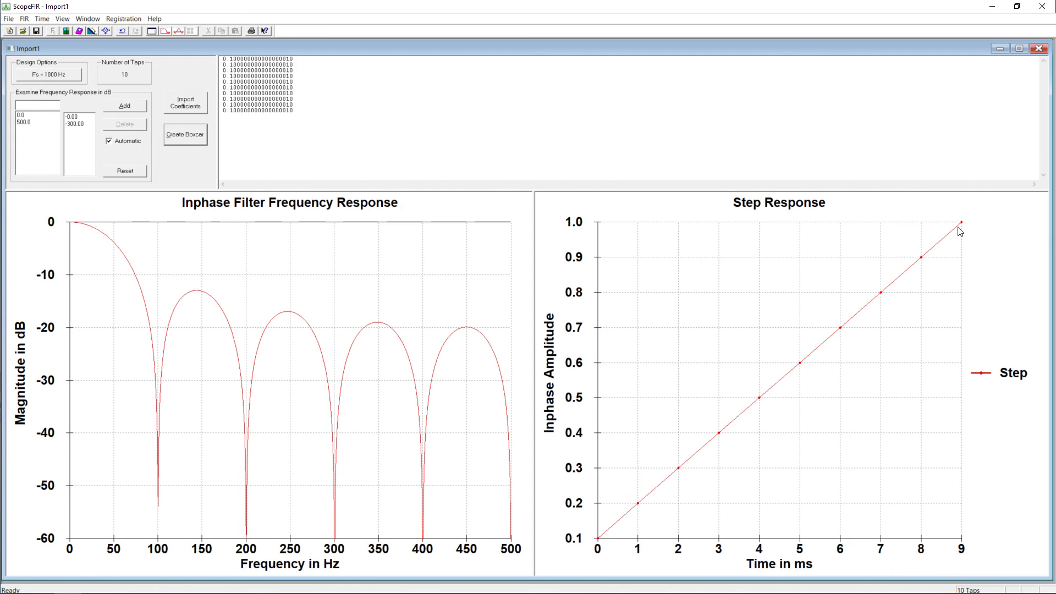
pyautogui.moveTo(957, 222)
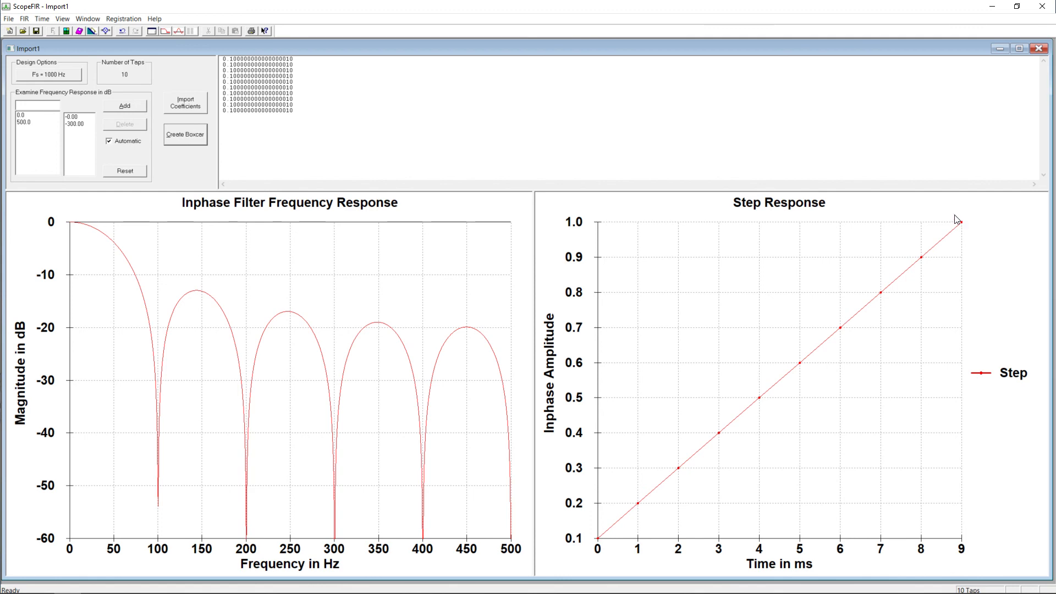
pyautogui.moveTo(977, 224)
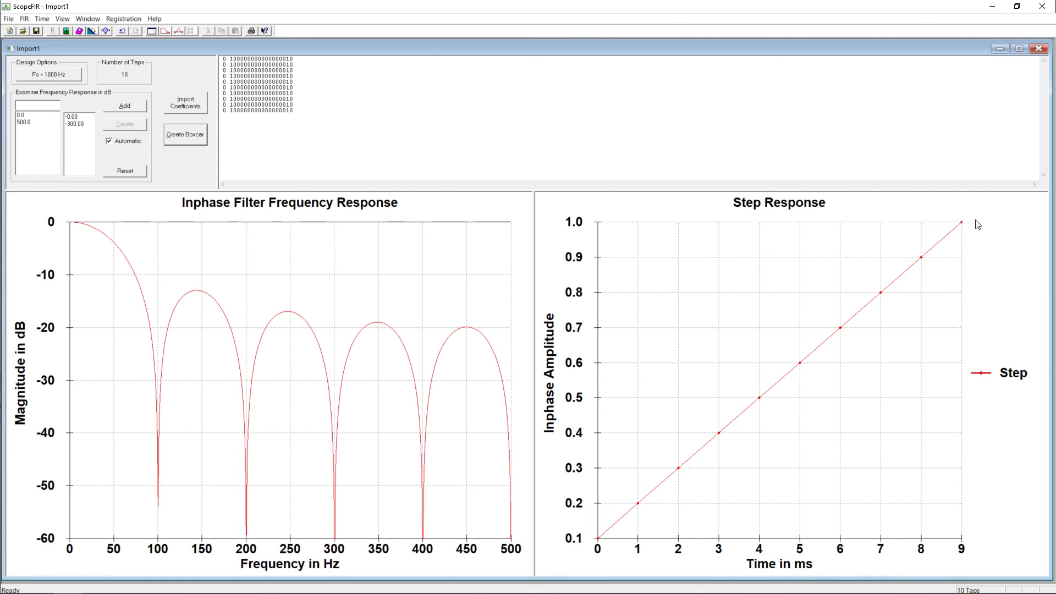
pyautogui.moveTo(1035, 224)
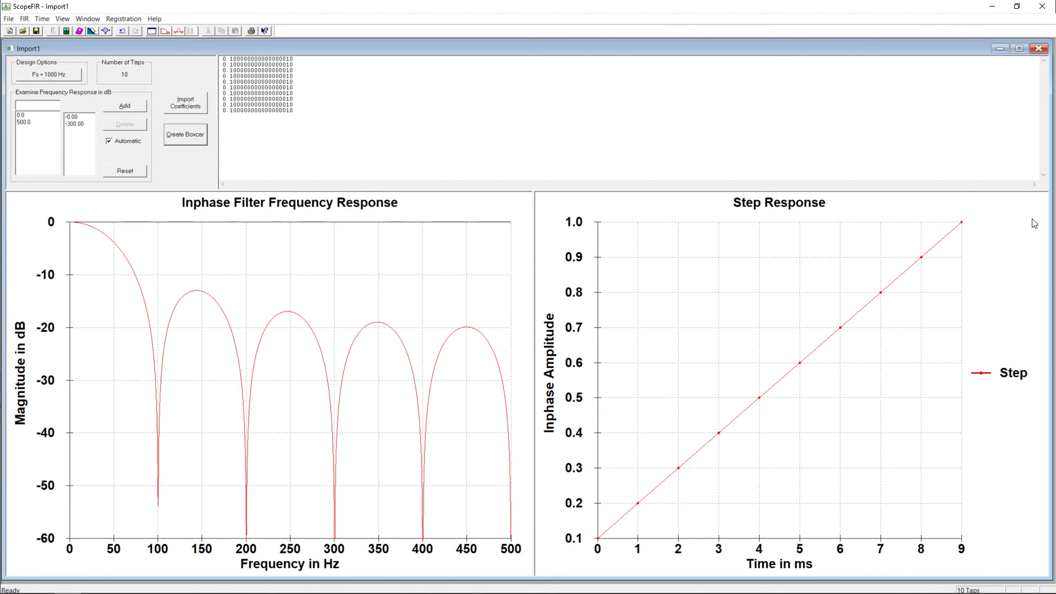
pyautogui.moveTo(990, 228)
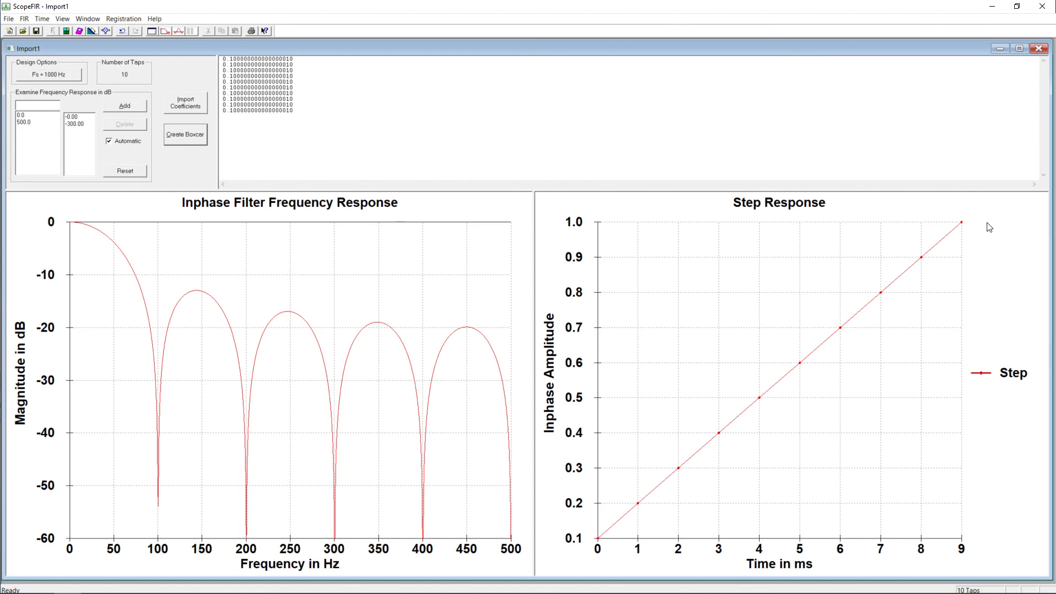
pyautogui.moveTo(892, 291)
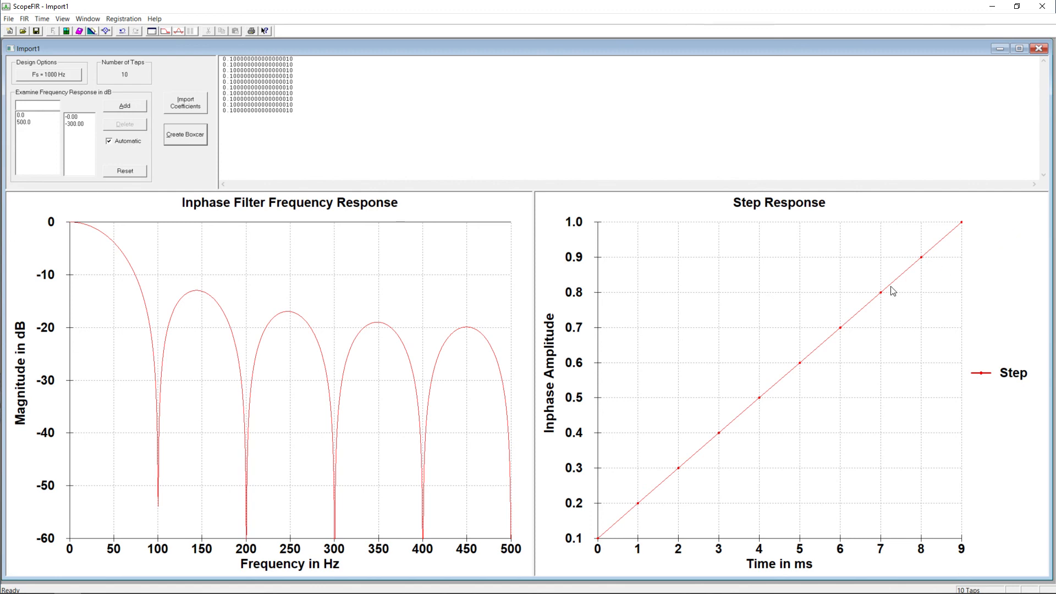
pyautogui.moveTo(889, 236)
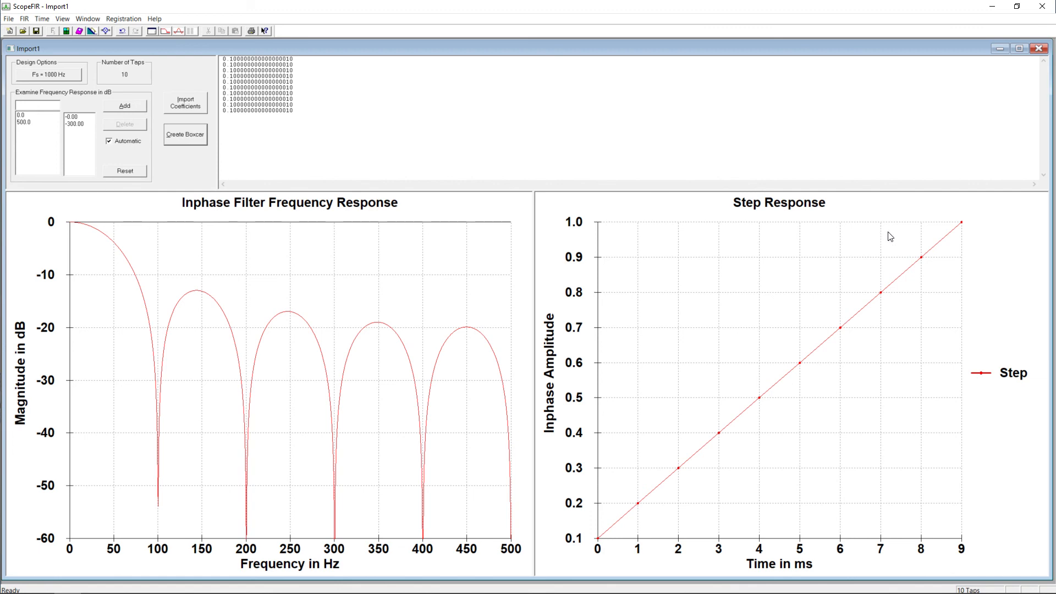
pyautogui.moveTo(966, 214)
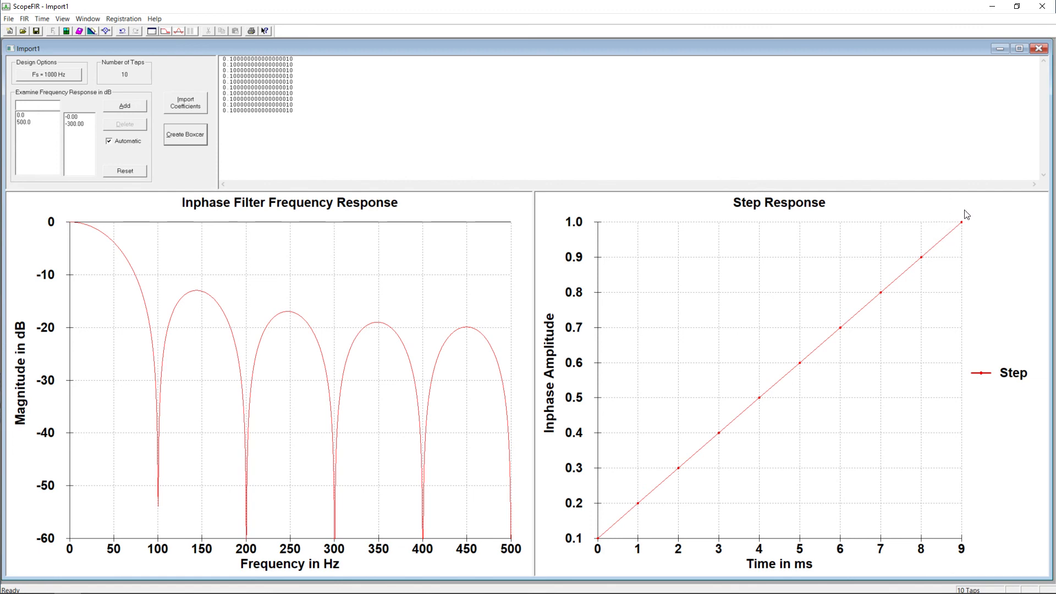
pyautogui.moveTo(1000, 258)
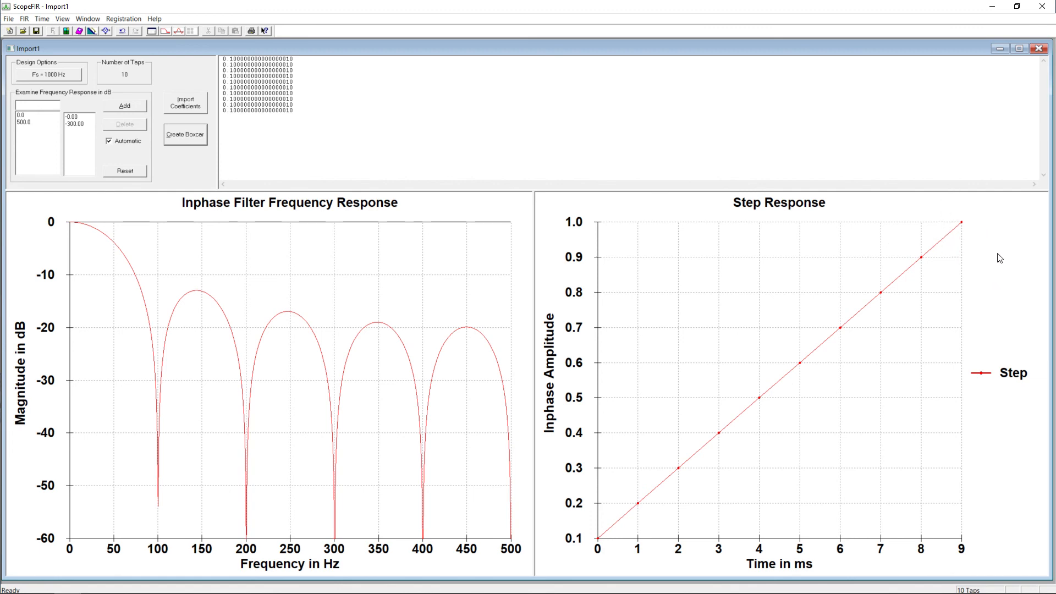
pyautogui.moveTo(989, 237)
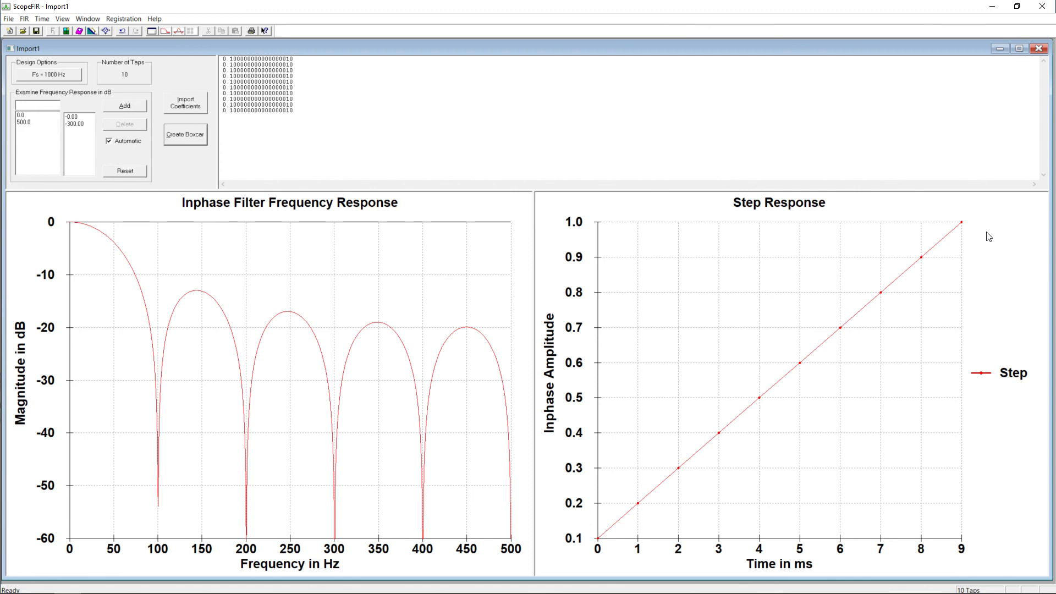
pyautogui.moveTo(972, 235)
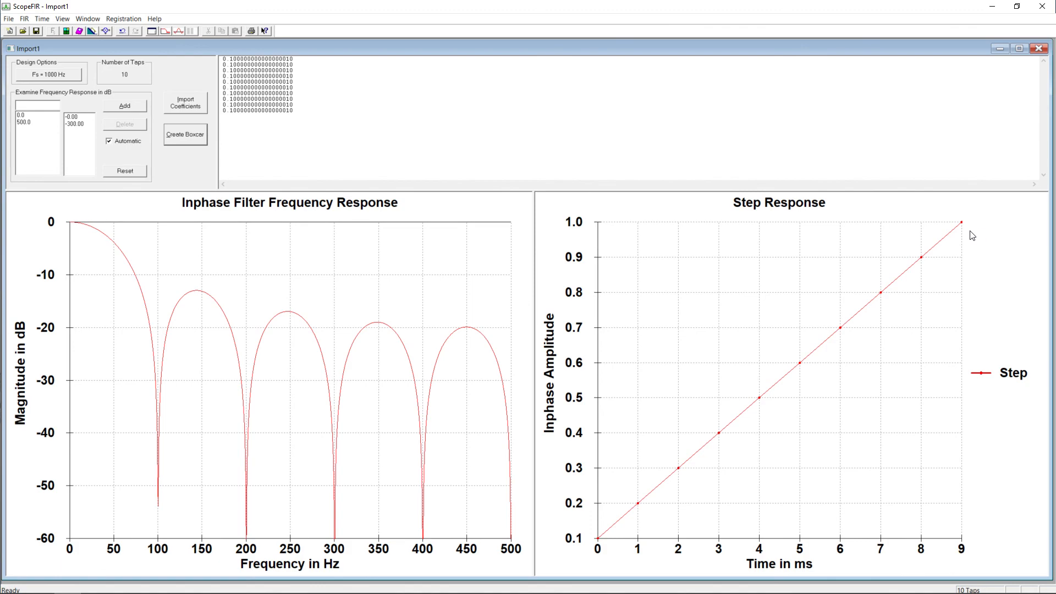